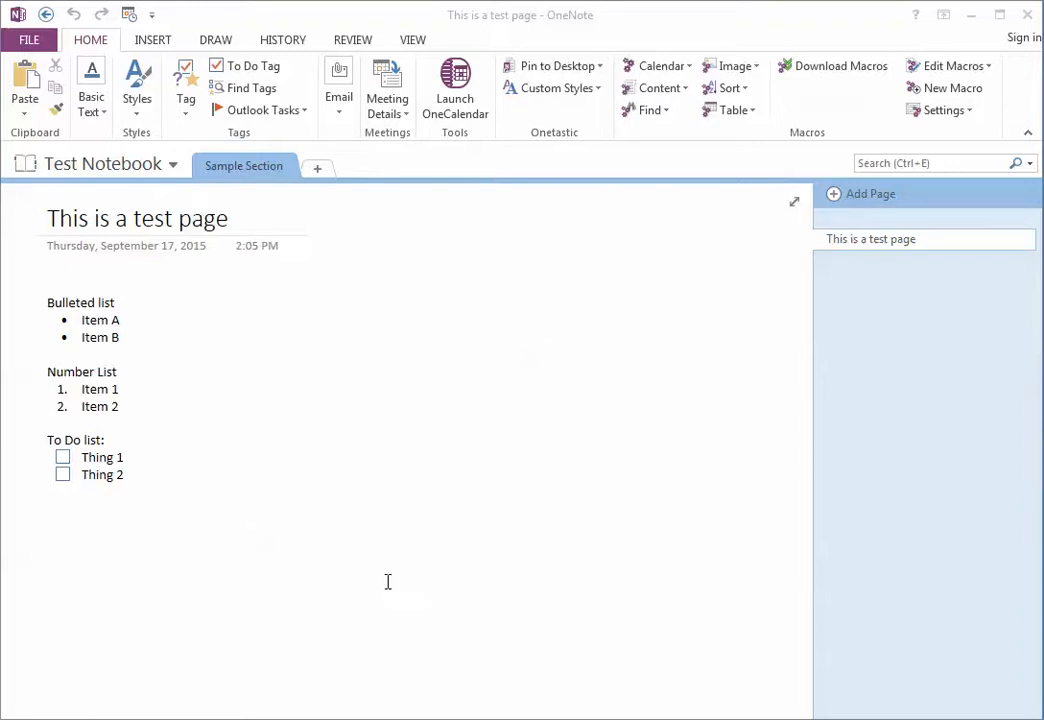
mouse_move(462, 496)
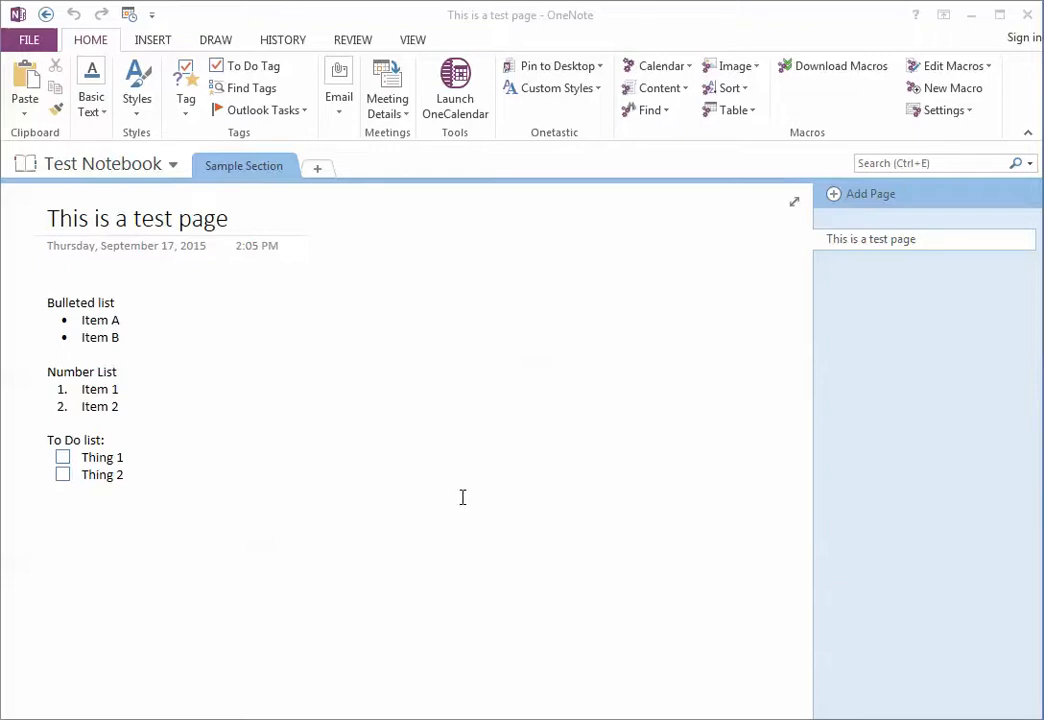
mouse_move(476, 472)
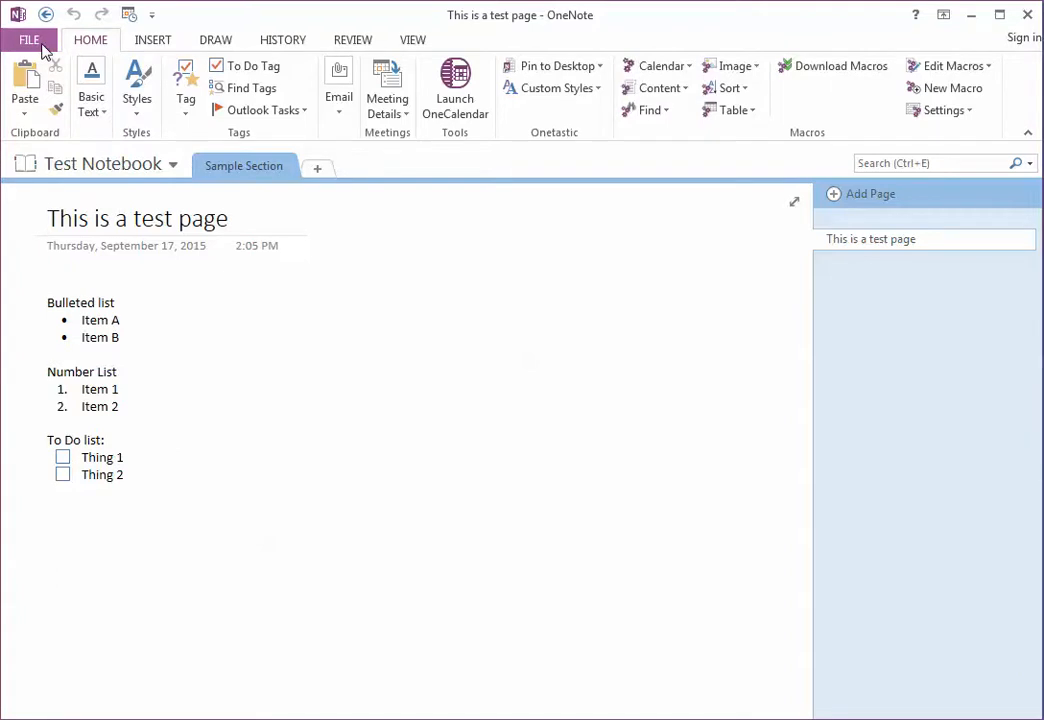
- Reach the Office Account page from the FILE backstage
click(28, 40)
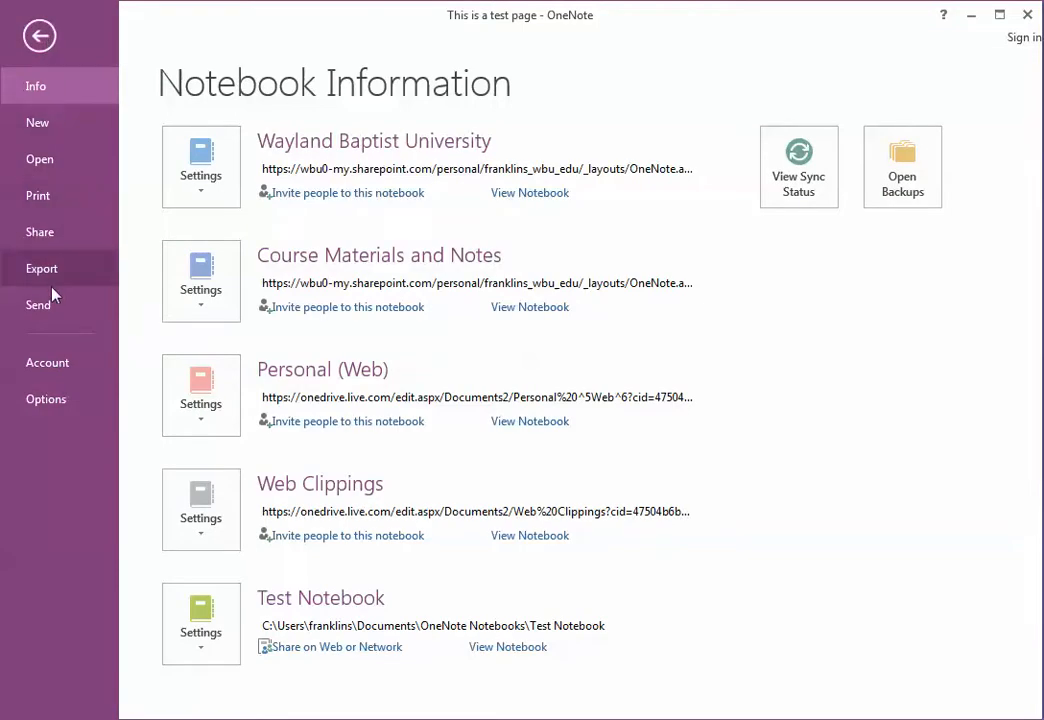
click(48, 362)
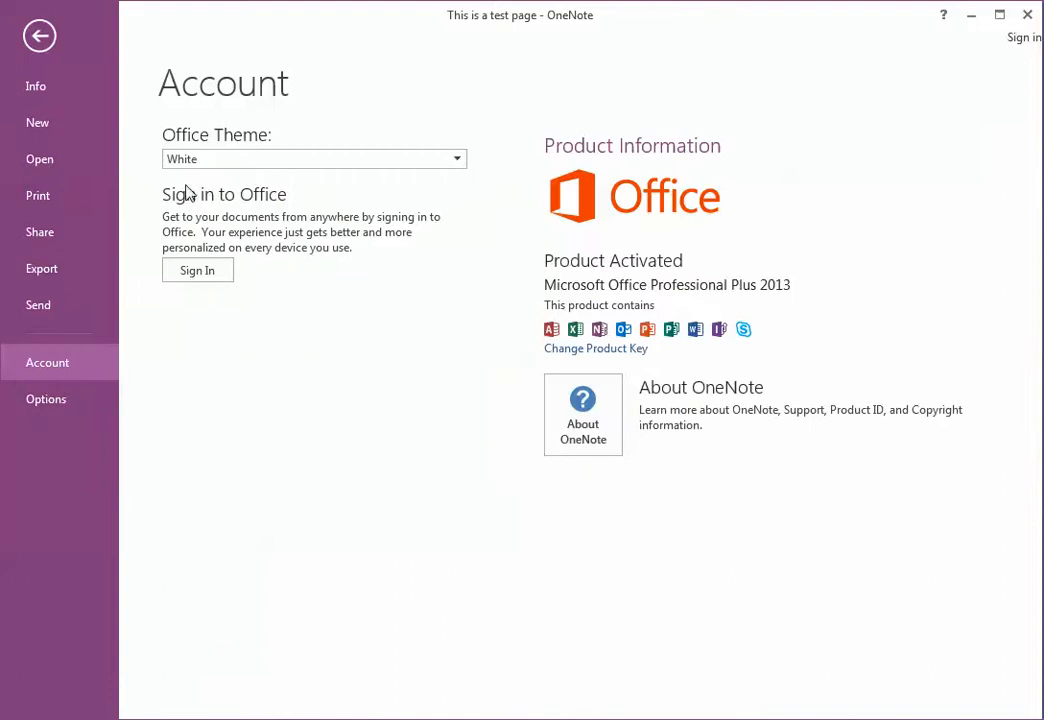
- Sign in to Office with the work account's email and password
click(196, 270)
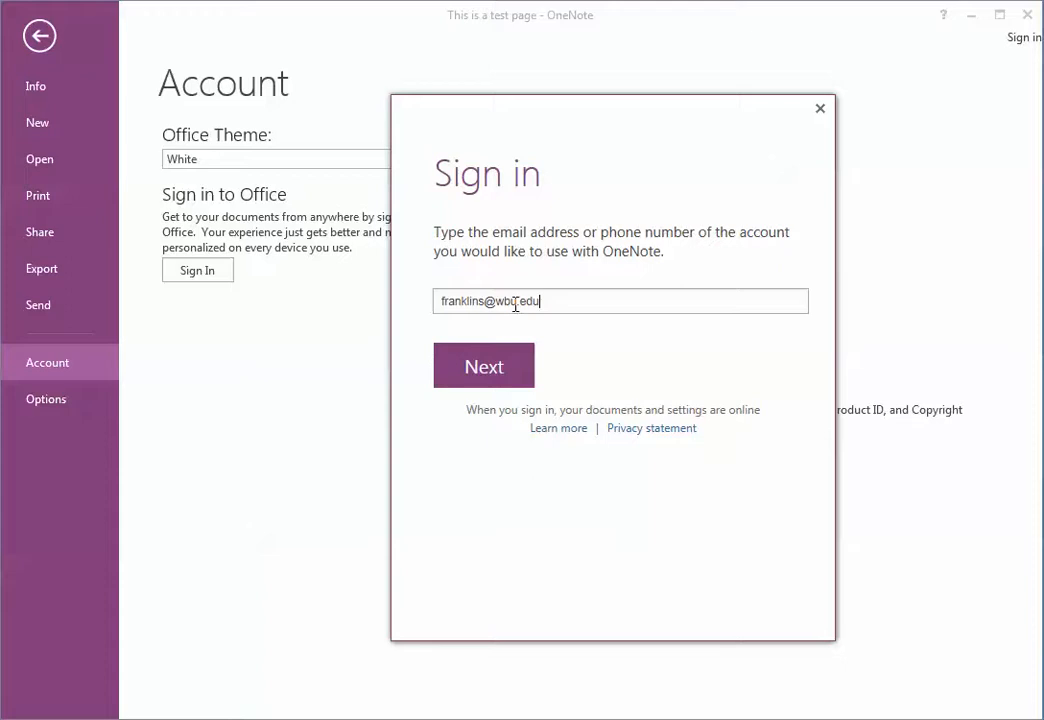
click(484, 364)
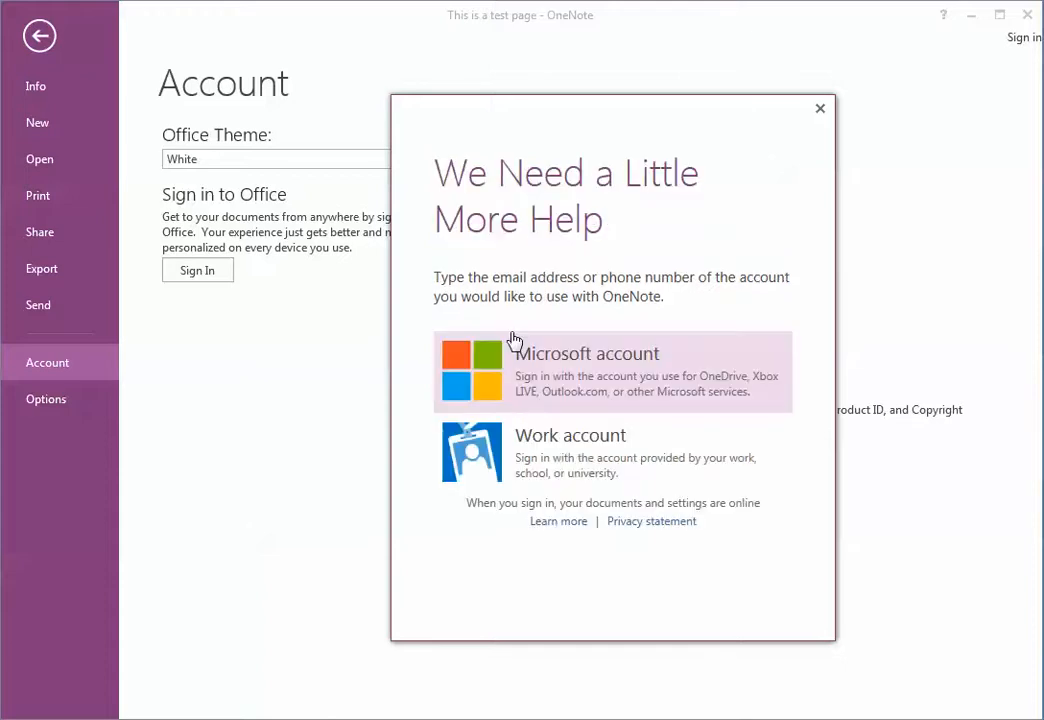
click(588, 352)
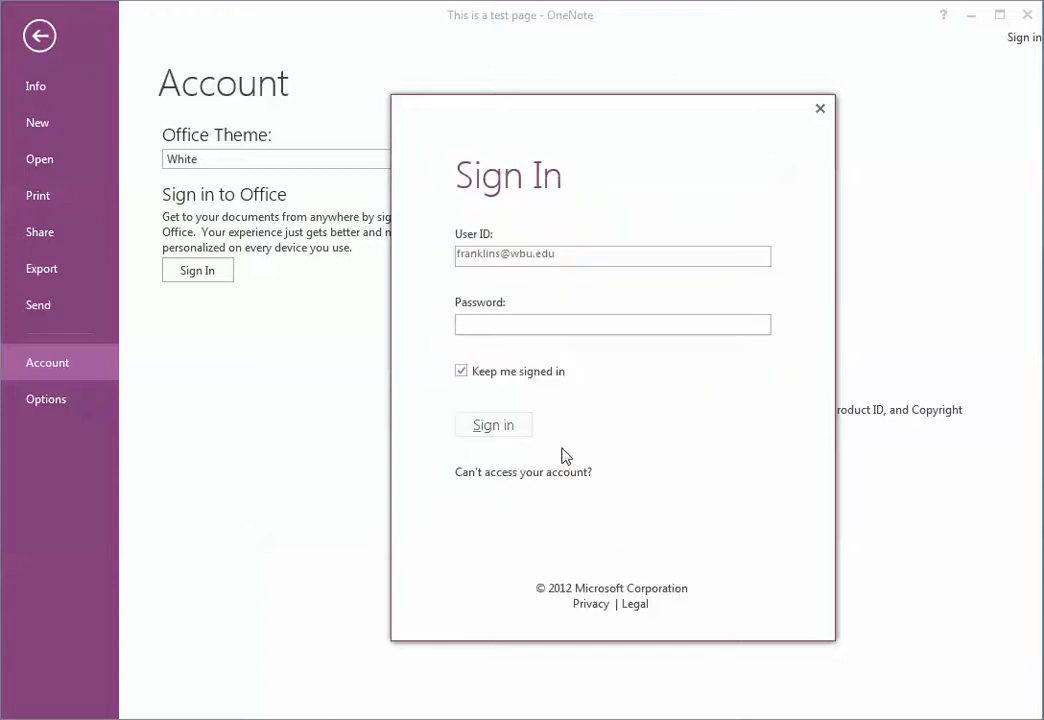
text(password)
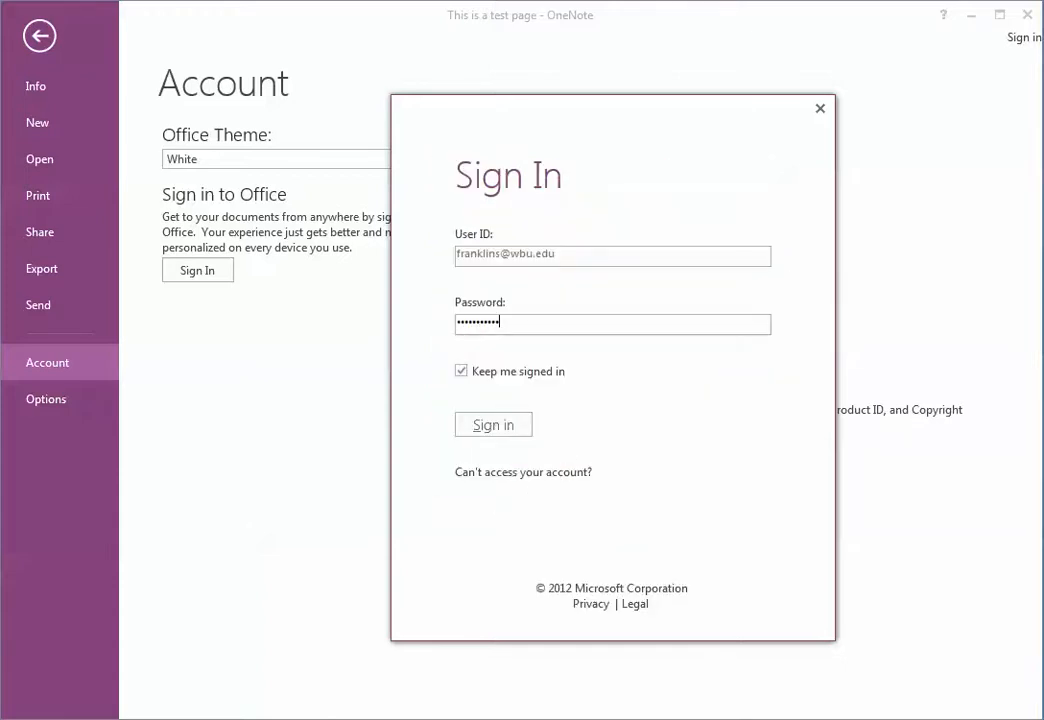
click(492, 424)
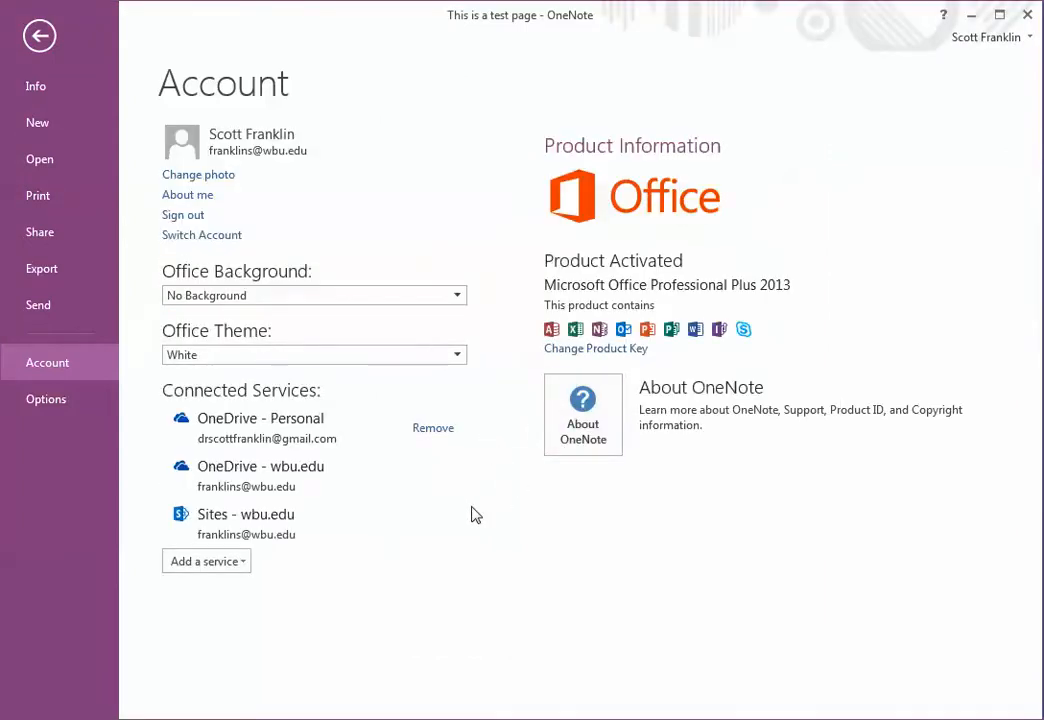
mouse_move(290, 476)
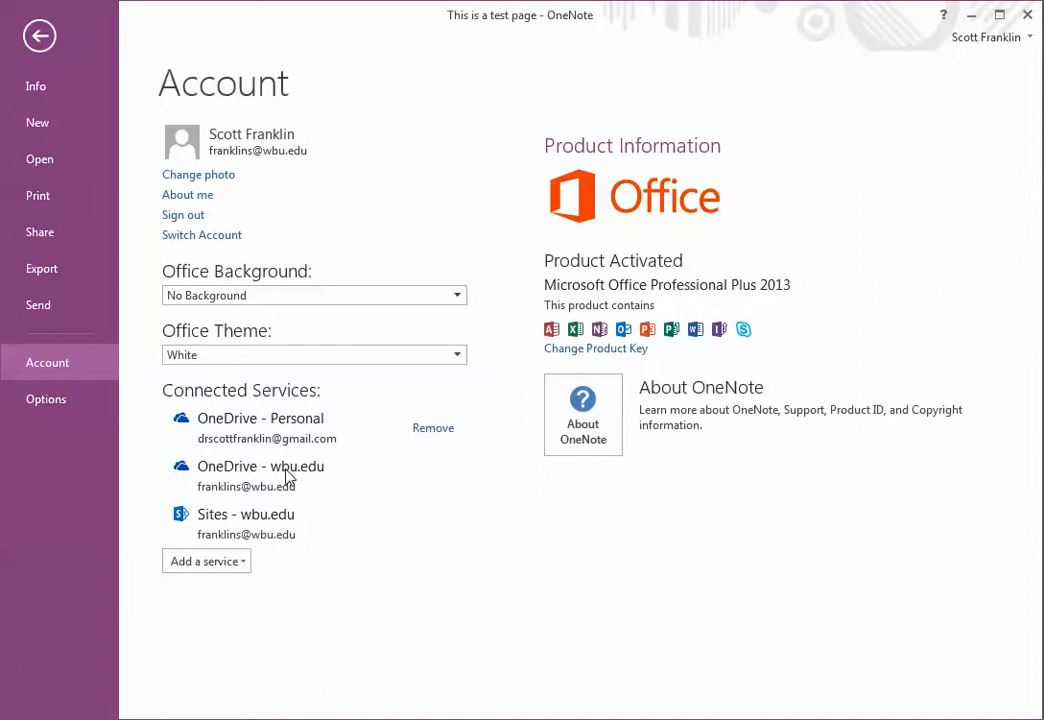
mouse_move(36, 86)
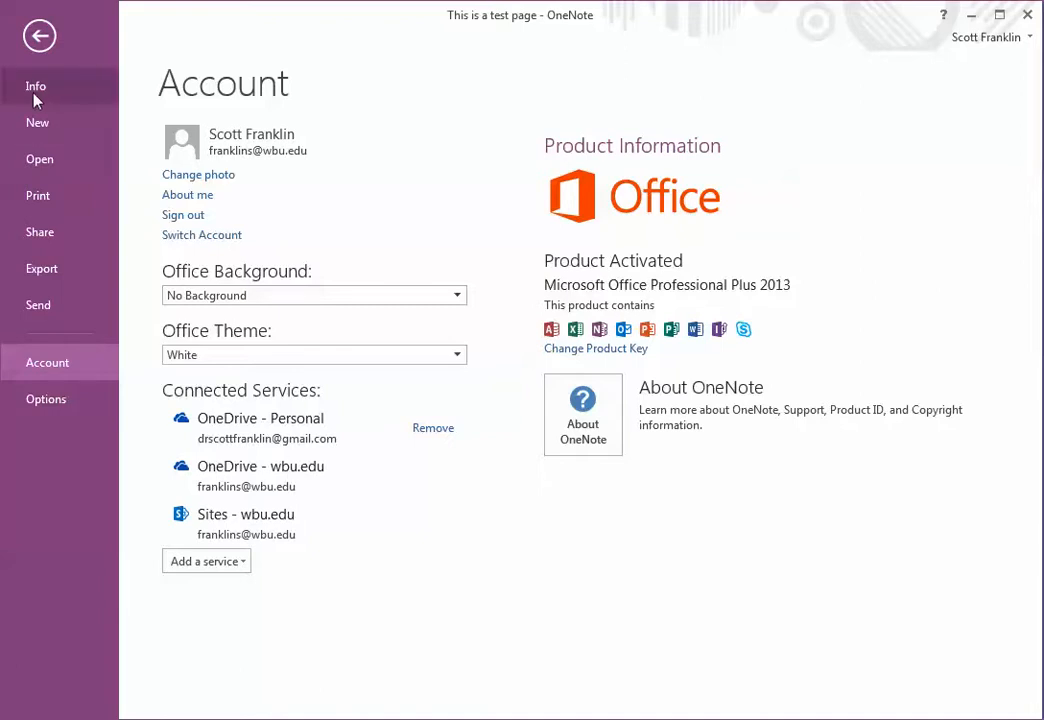
- Show the notebook Info overview listing Test Notebook stored locally in Documents
click(36, 86)
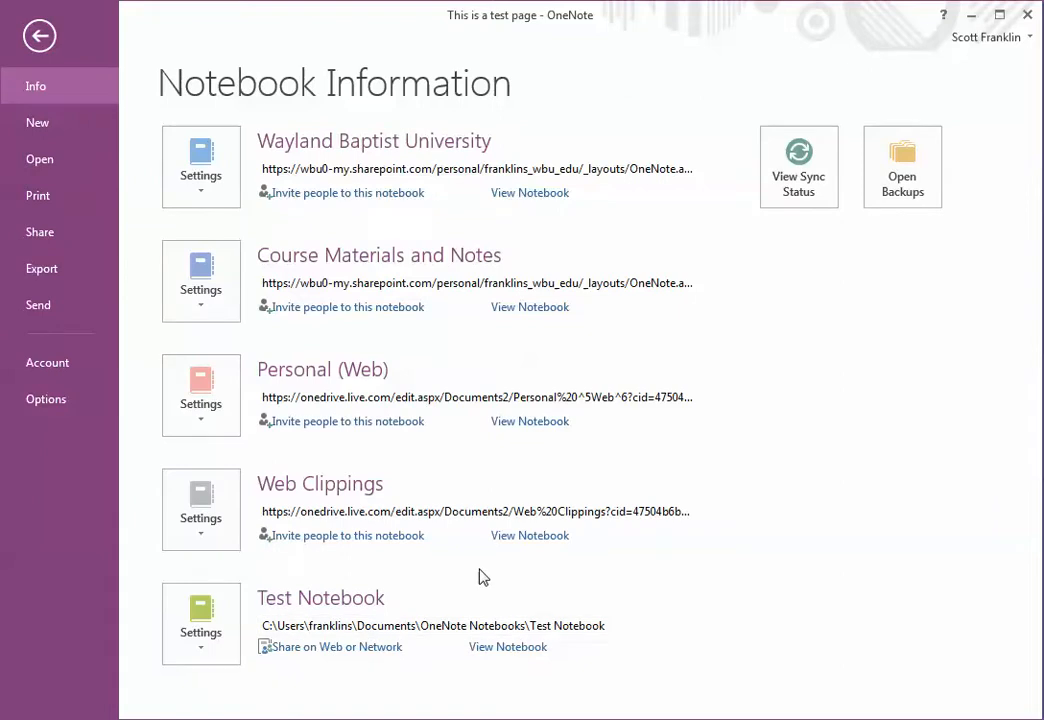
- Start sharing Test Notebook on the web, bringing up the Sync notebook to OneDrive prompt
click(432, 624)
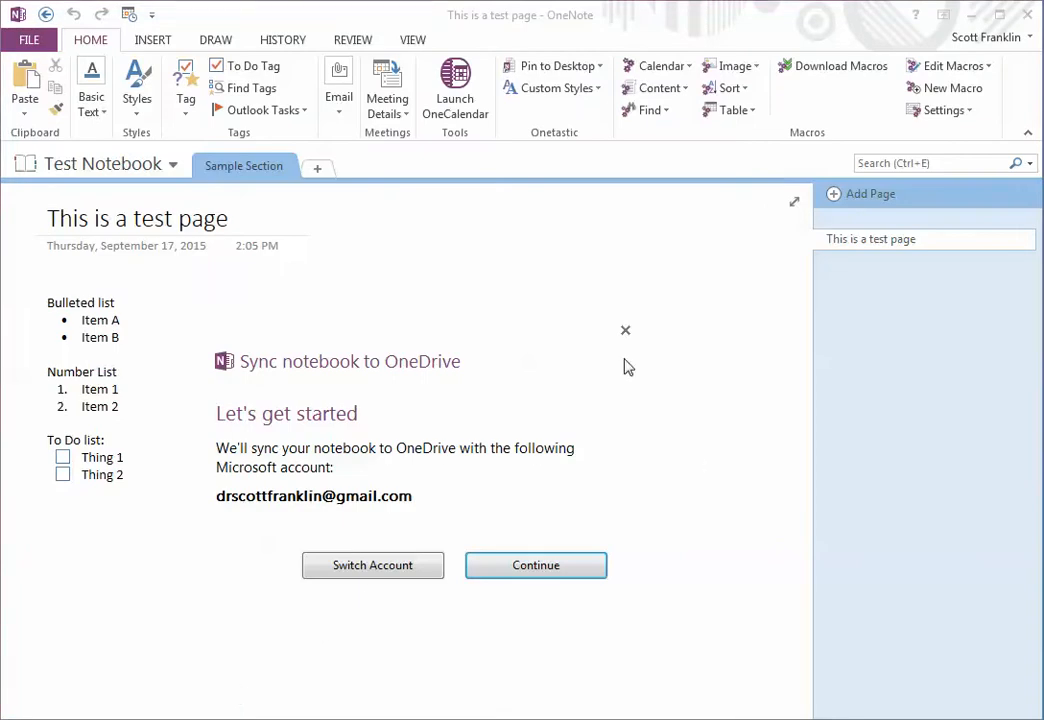
- Continue so Test Notebook begins syncing to OneDrive with the Microsoft account
click(536, 564)
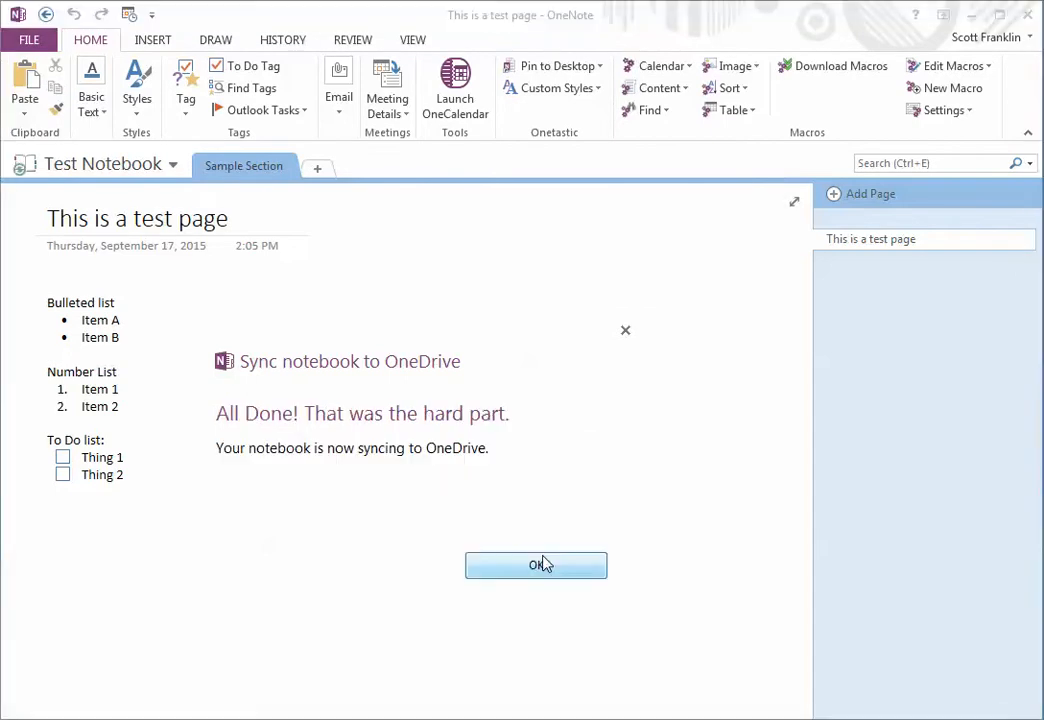
mouse_move(528, 596)
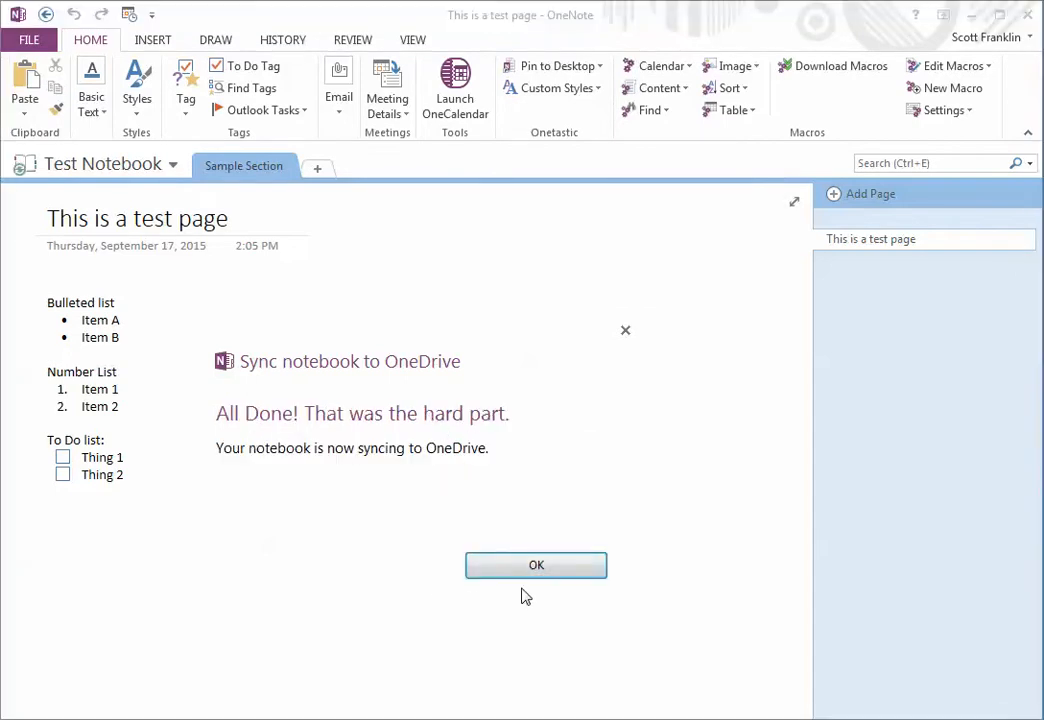
- Dismiss the sync confirmation with OK, returning to the test page
click(536, 564)
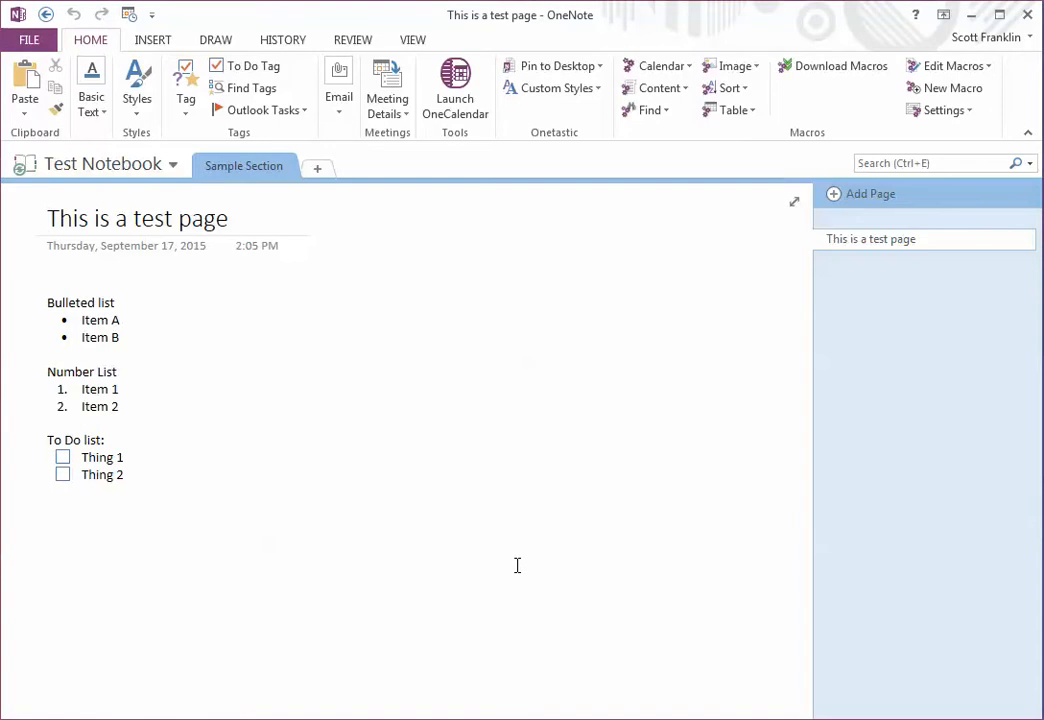
mouse_move(446, 420)
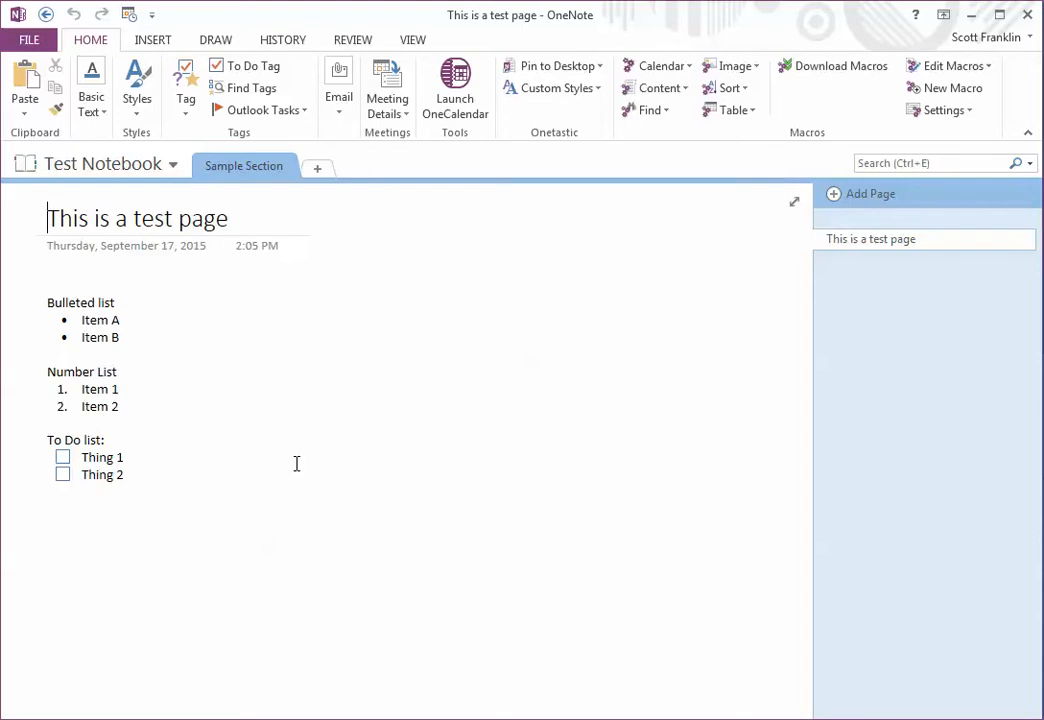
mouse_move(376, 458)
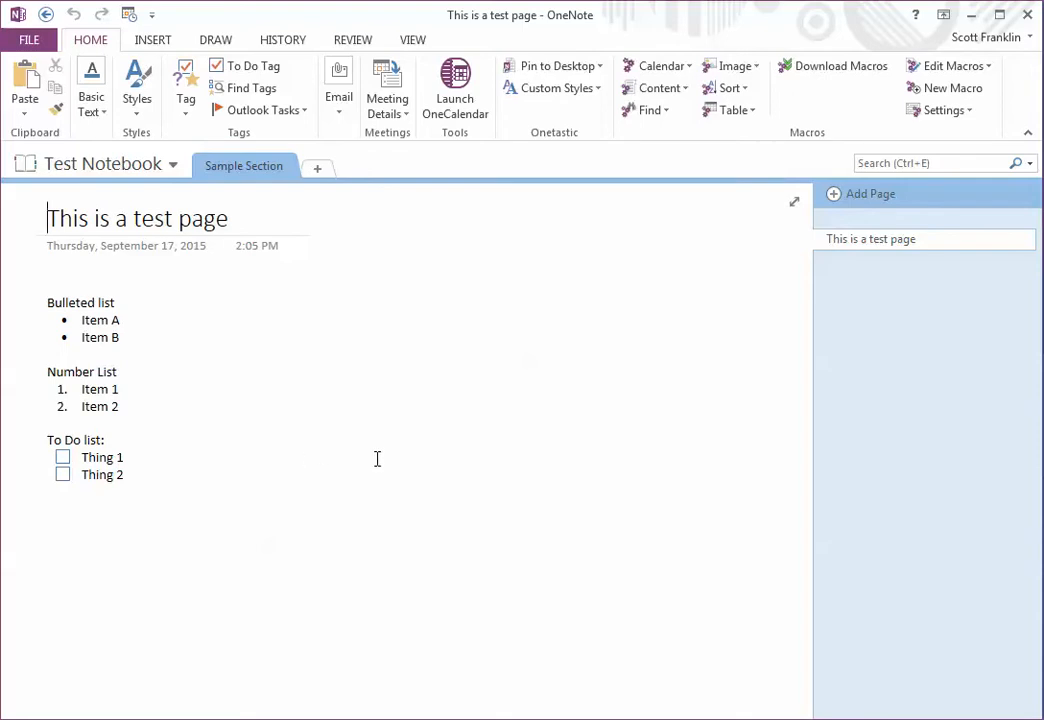